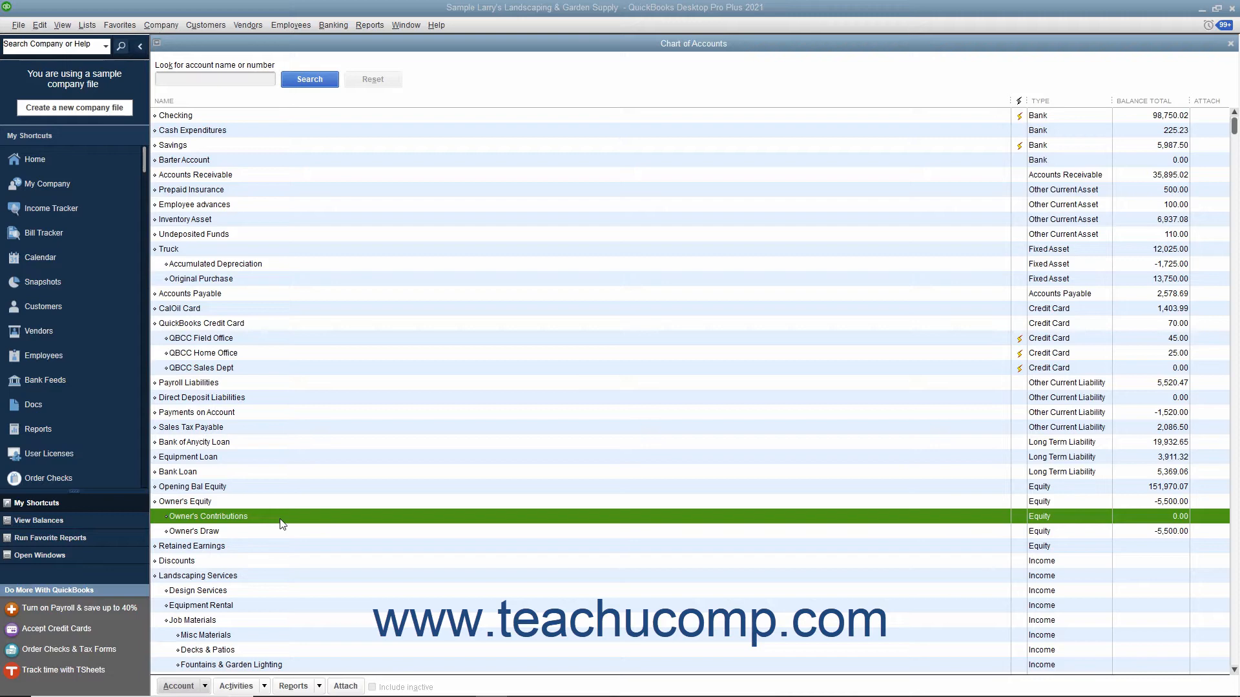
# Start a new deposit via Banking > Make Deposits, bringing up Payments to Deposit.
pyautogui.click(329, 24)
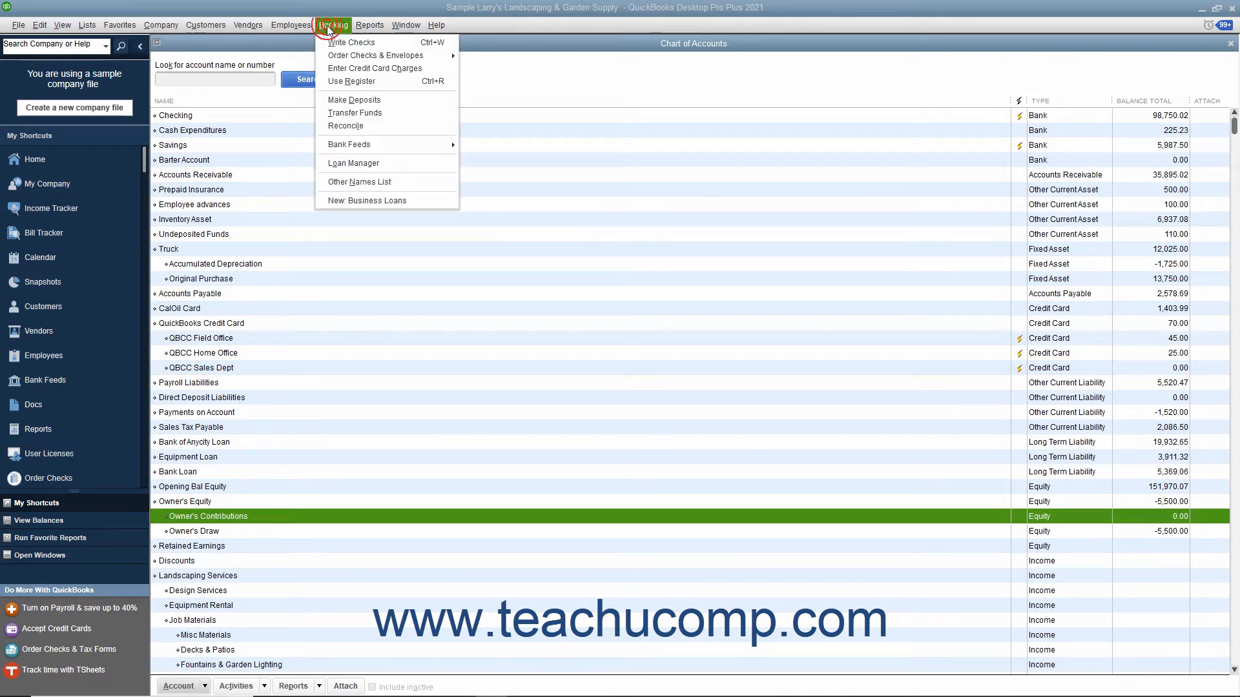
pyautogui.click(354, 99)
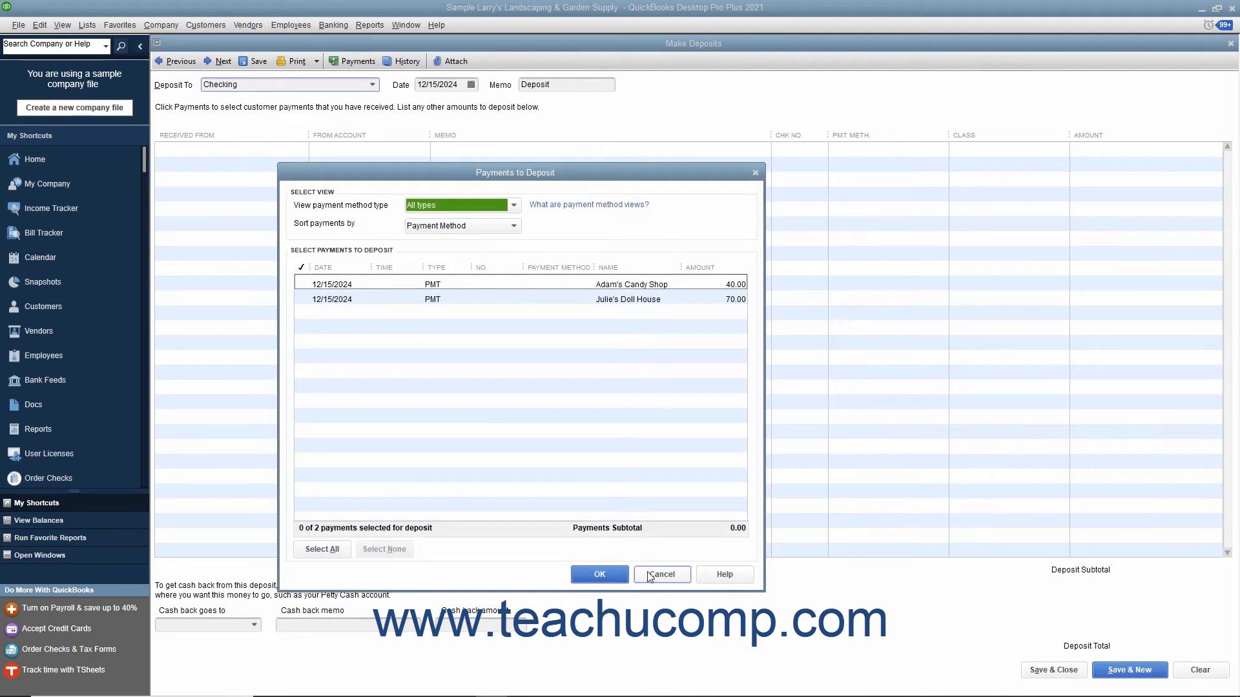
# Cancel the pending payments list and pull down the Deposit To account choices.
pyautogui.click(663, 574)
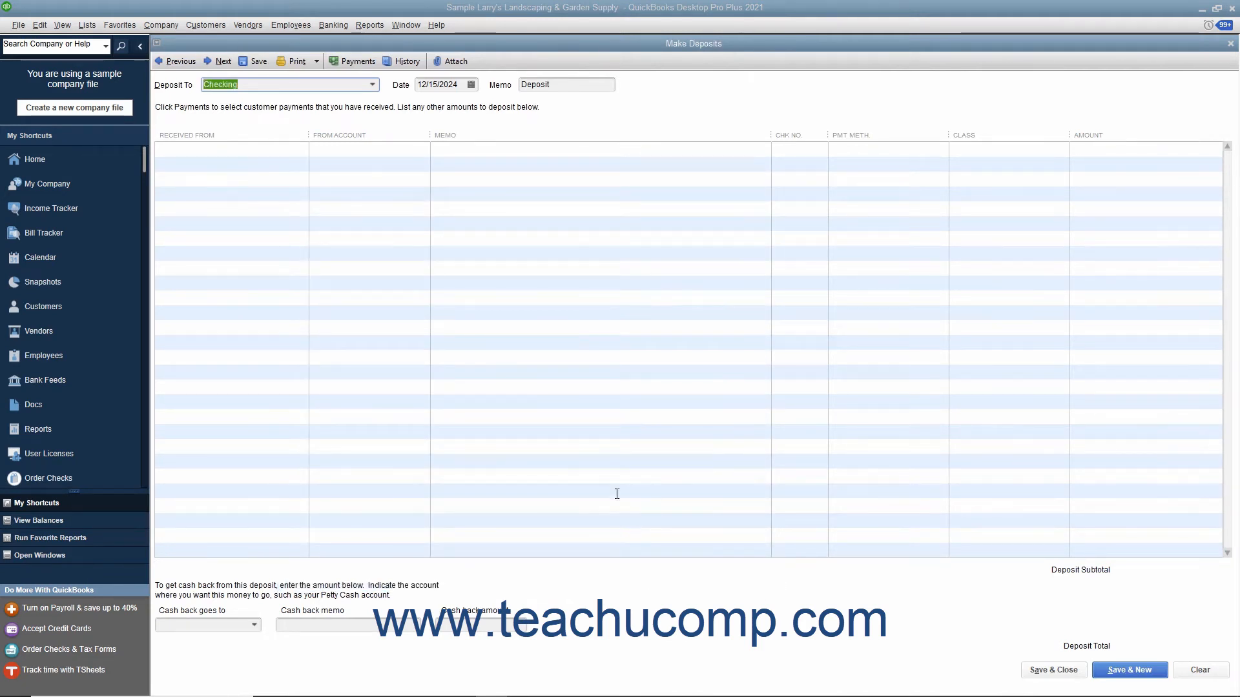
pyautogui.moveTo(504, 289)
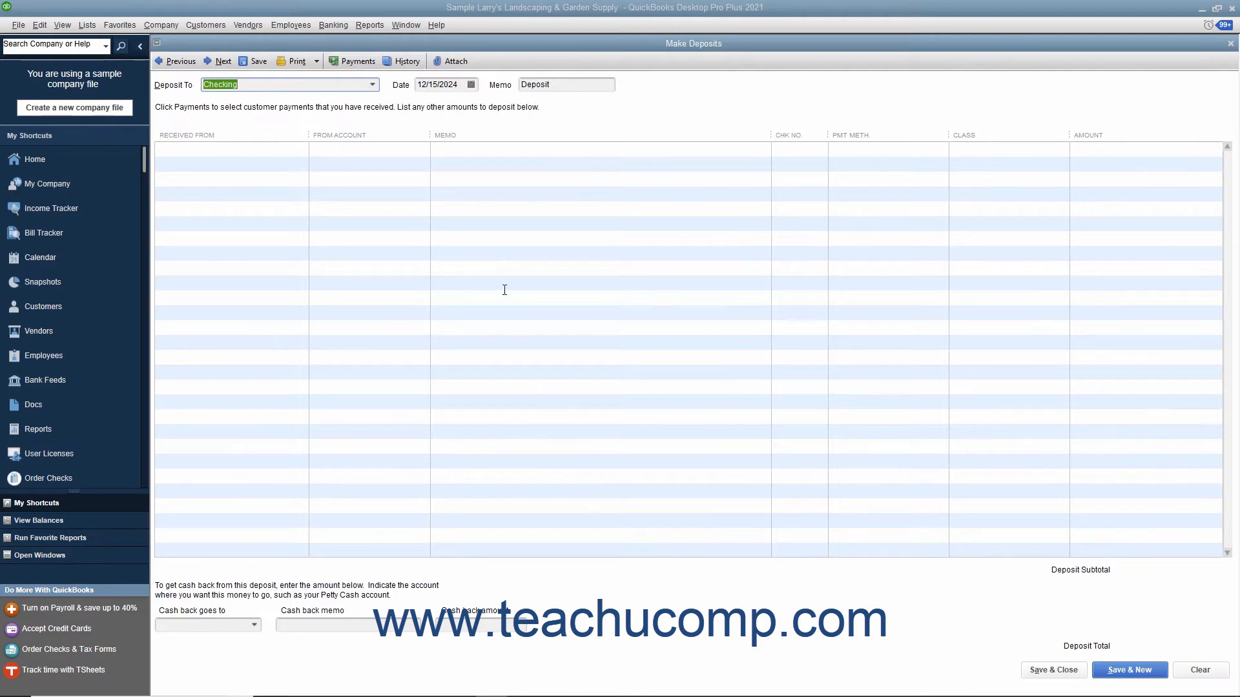
pyautogui.moveTo(491, 269)
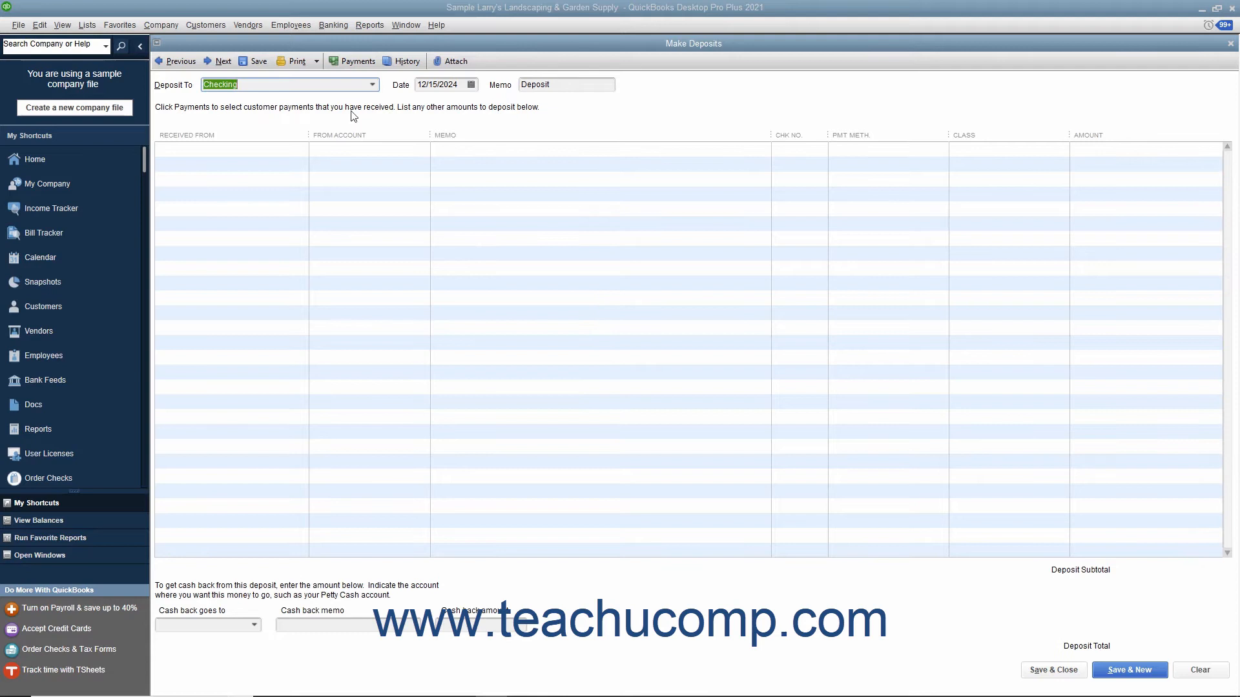
pyautogui.click(371, 85)
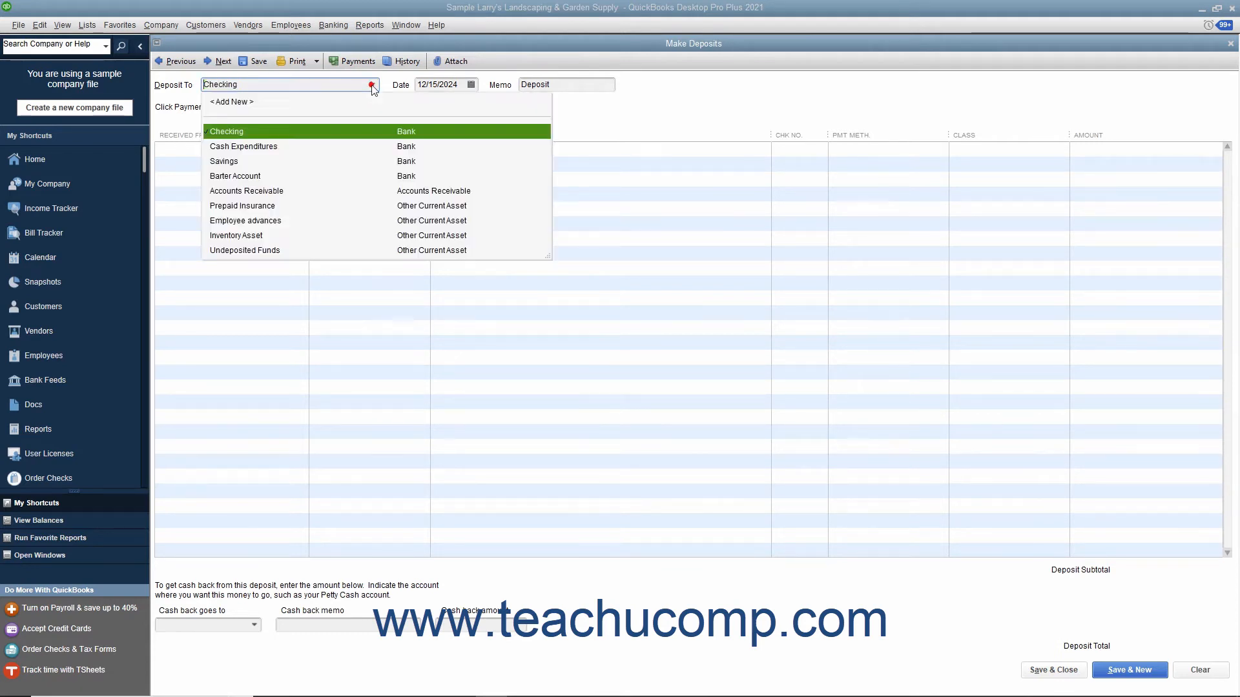
pyautogui.click(226, 132)
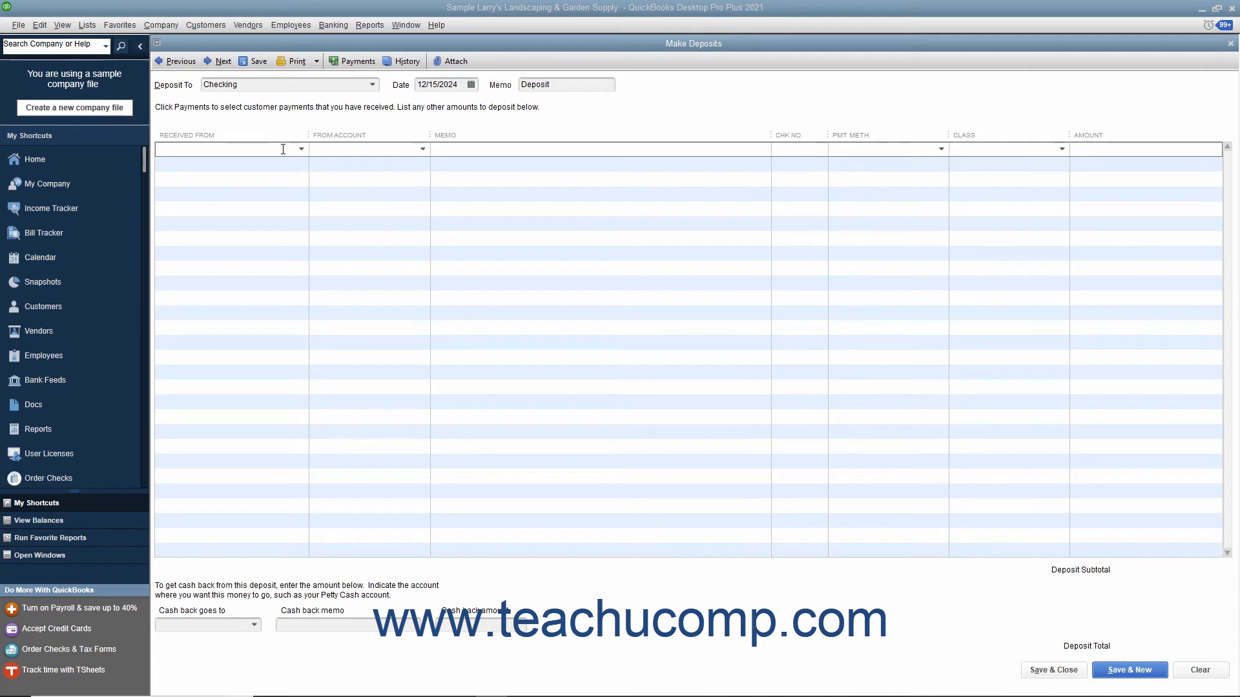
pyautogui.write('Larry Wadford')
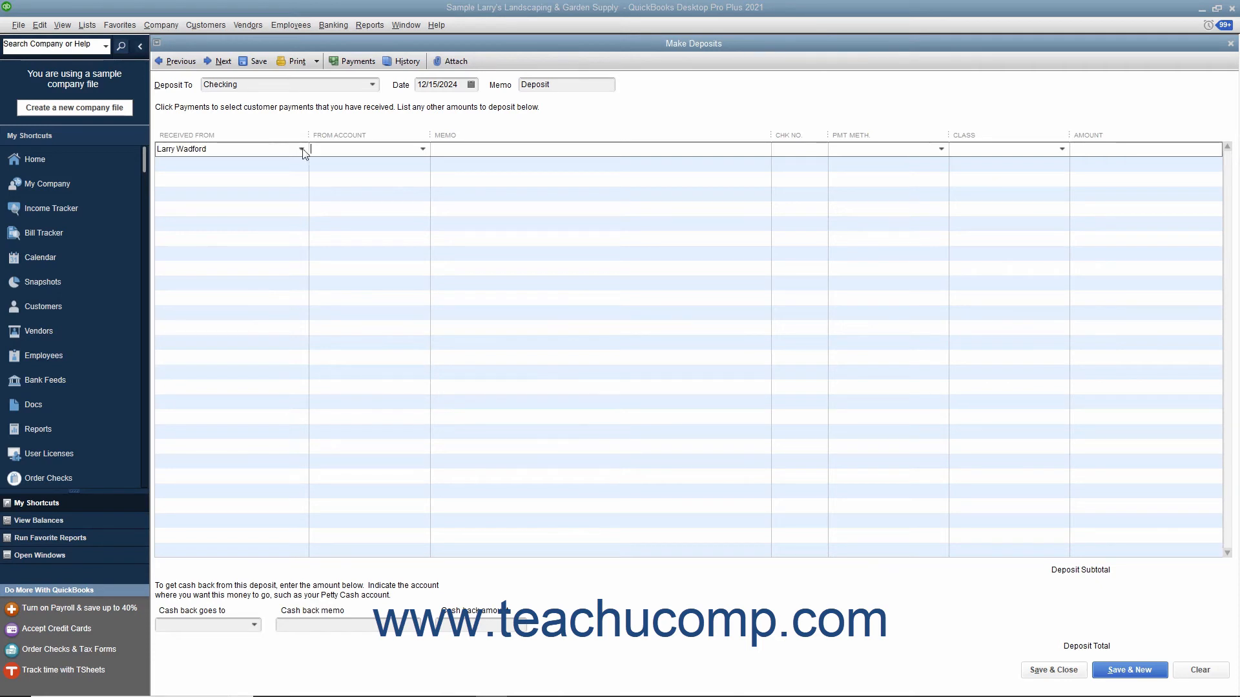
pyautogui.click(422, 149)
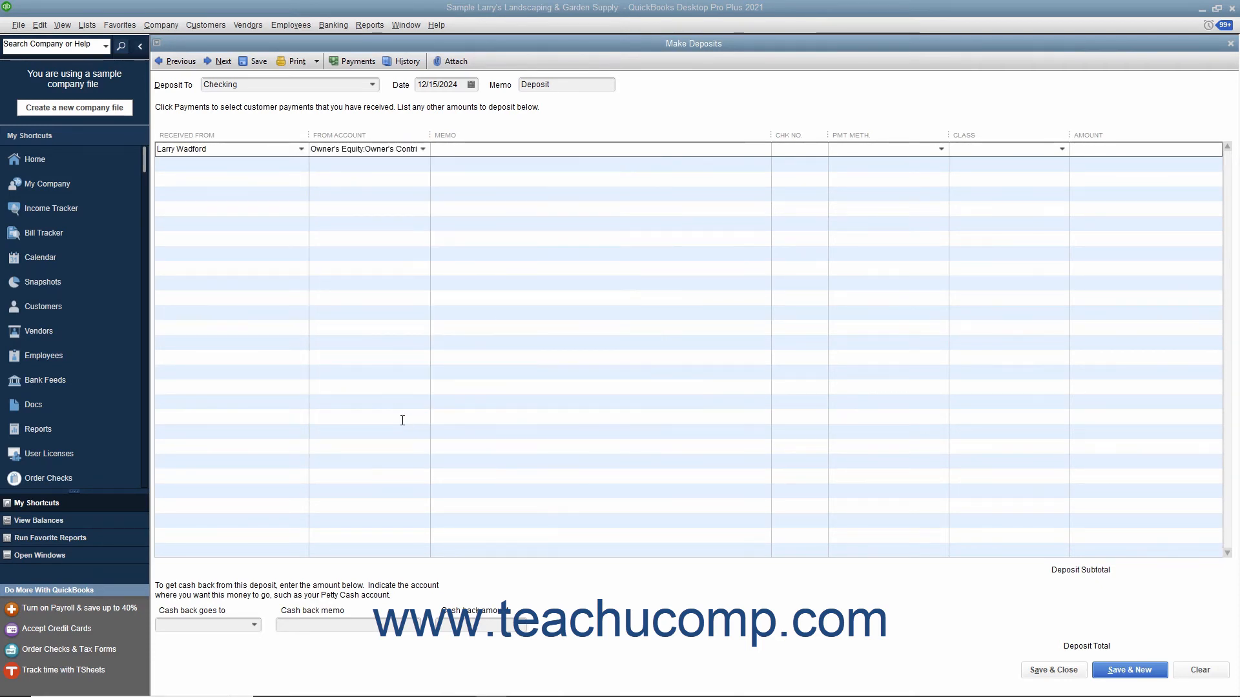
pyautogui.moveTo(763, 295)
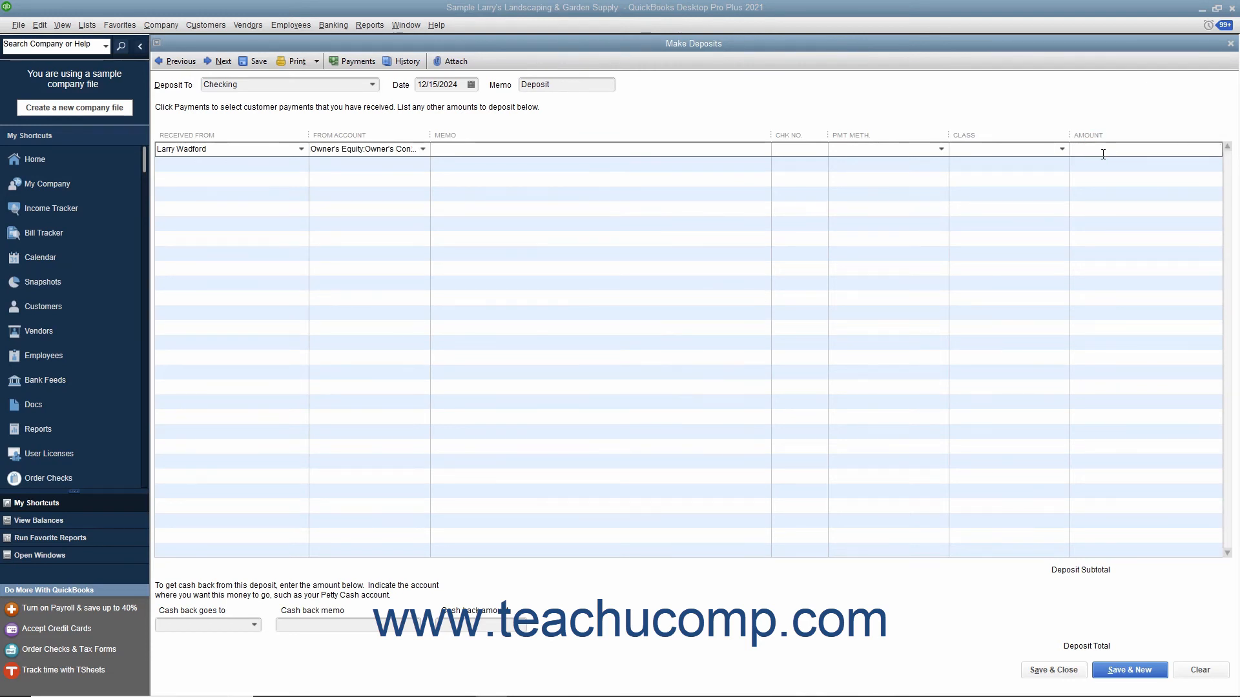
pyautogui.write('6000')
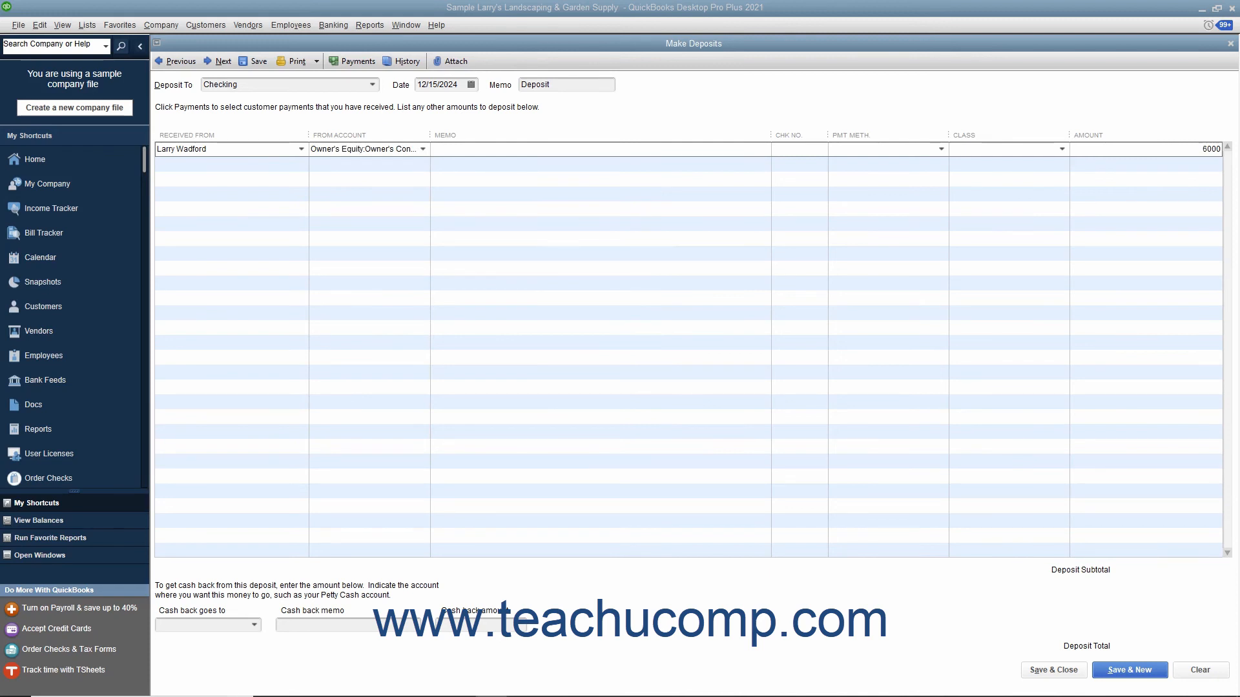